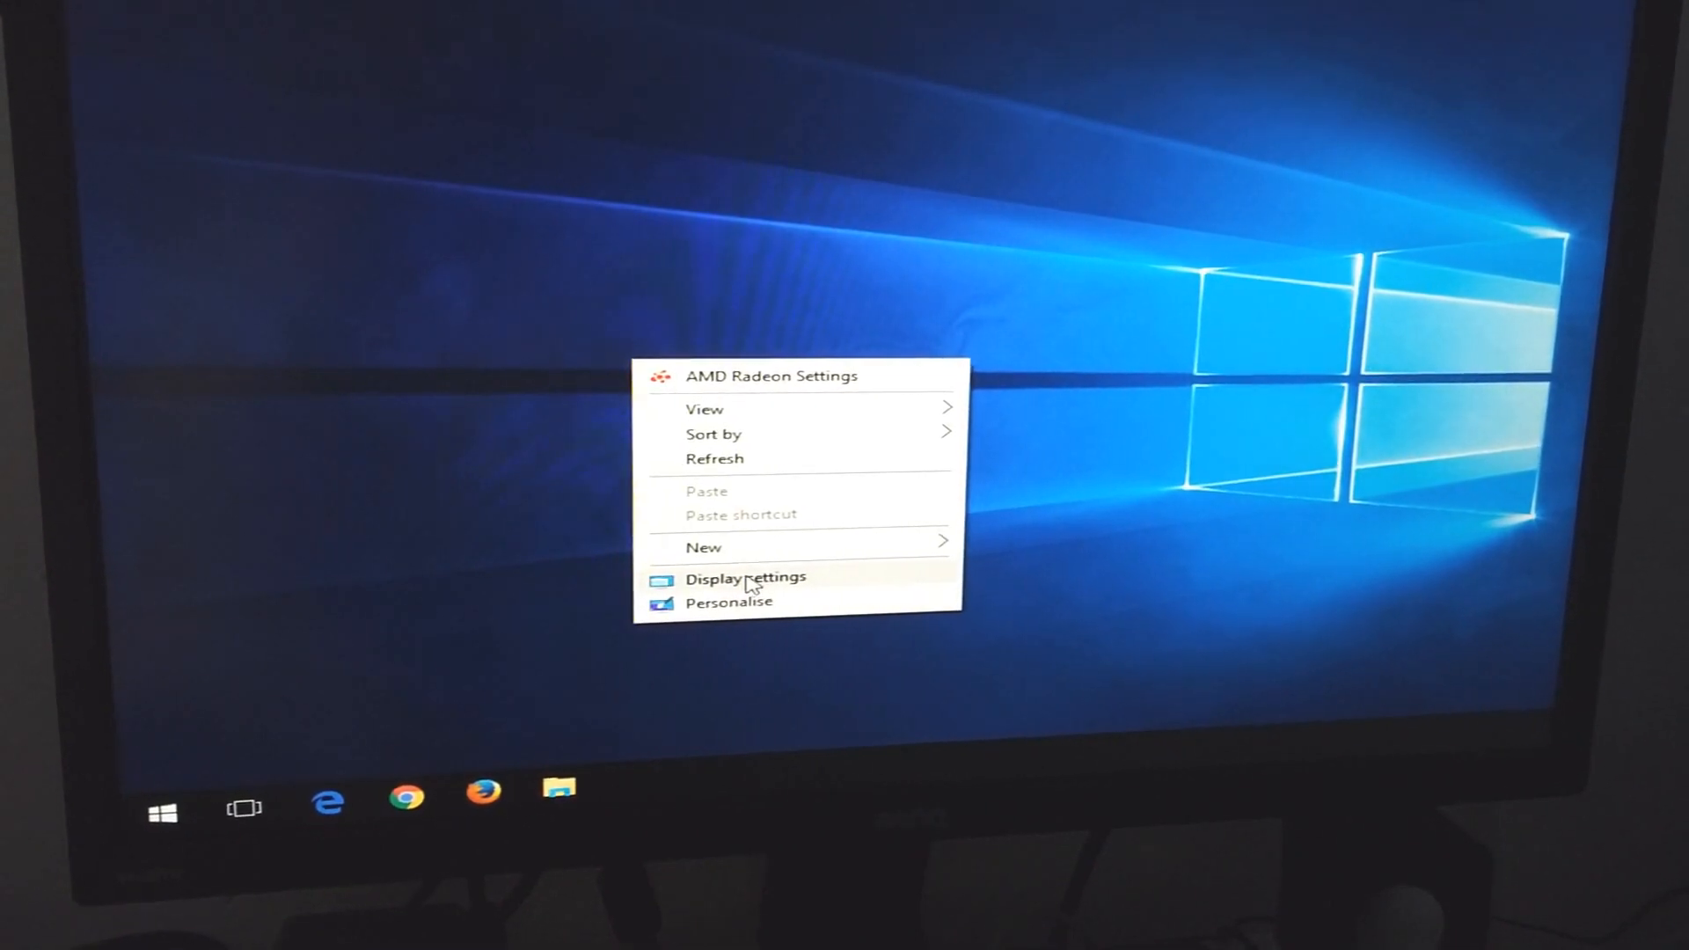
- Launch Display settings from the desktop and locate its hidden window via the taskbar preview
{"action": "left_click", "coordinate": [746, 577]}
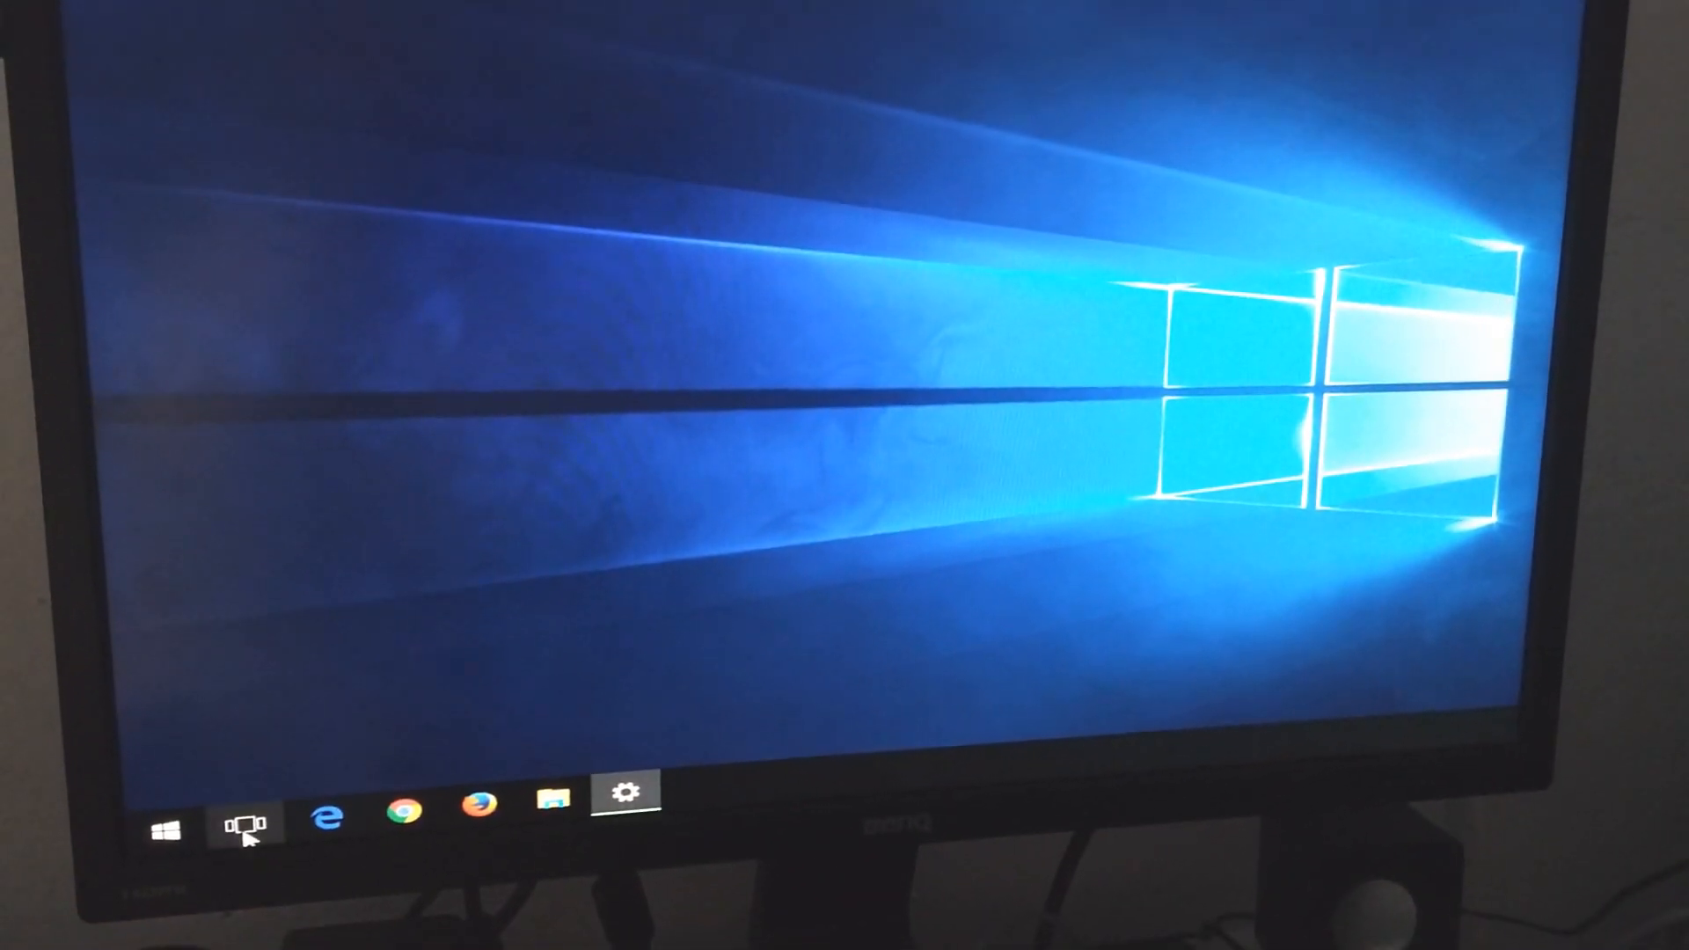
{"action": "left_click", "coordinate": [241, 824]}
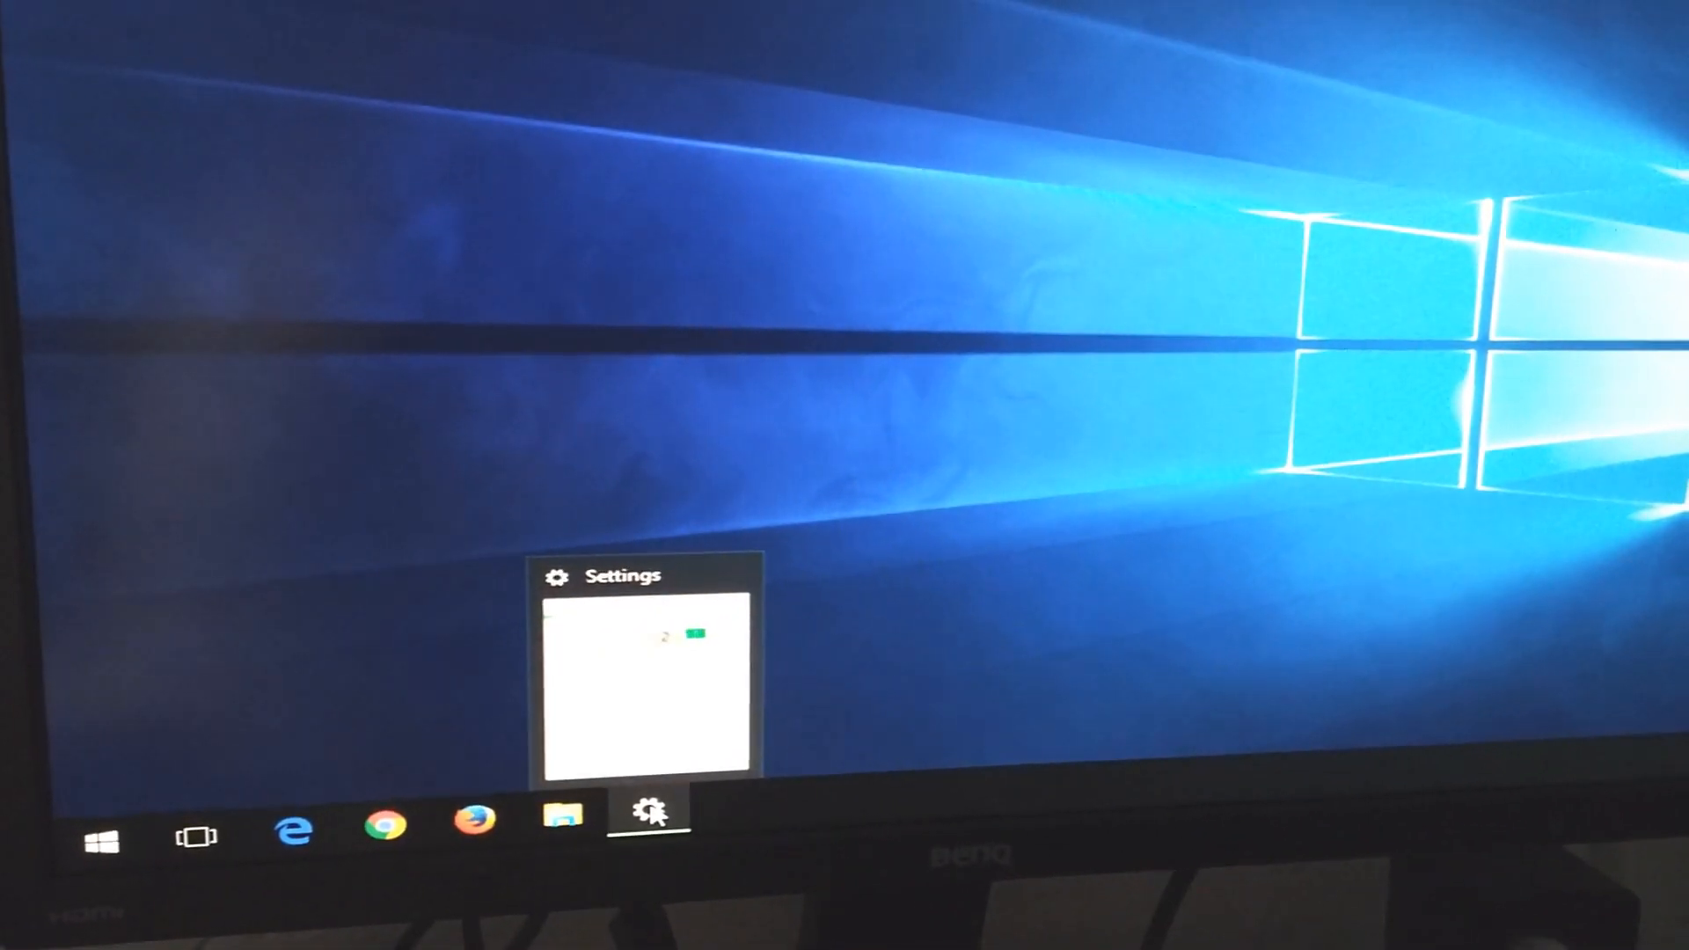
{"action": "mouse_move", "coordinate": [646, 679]}
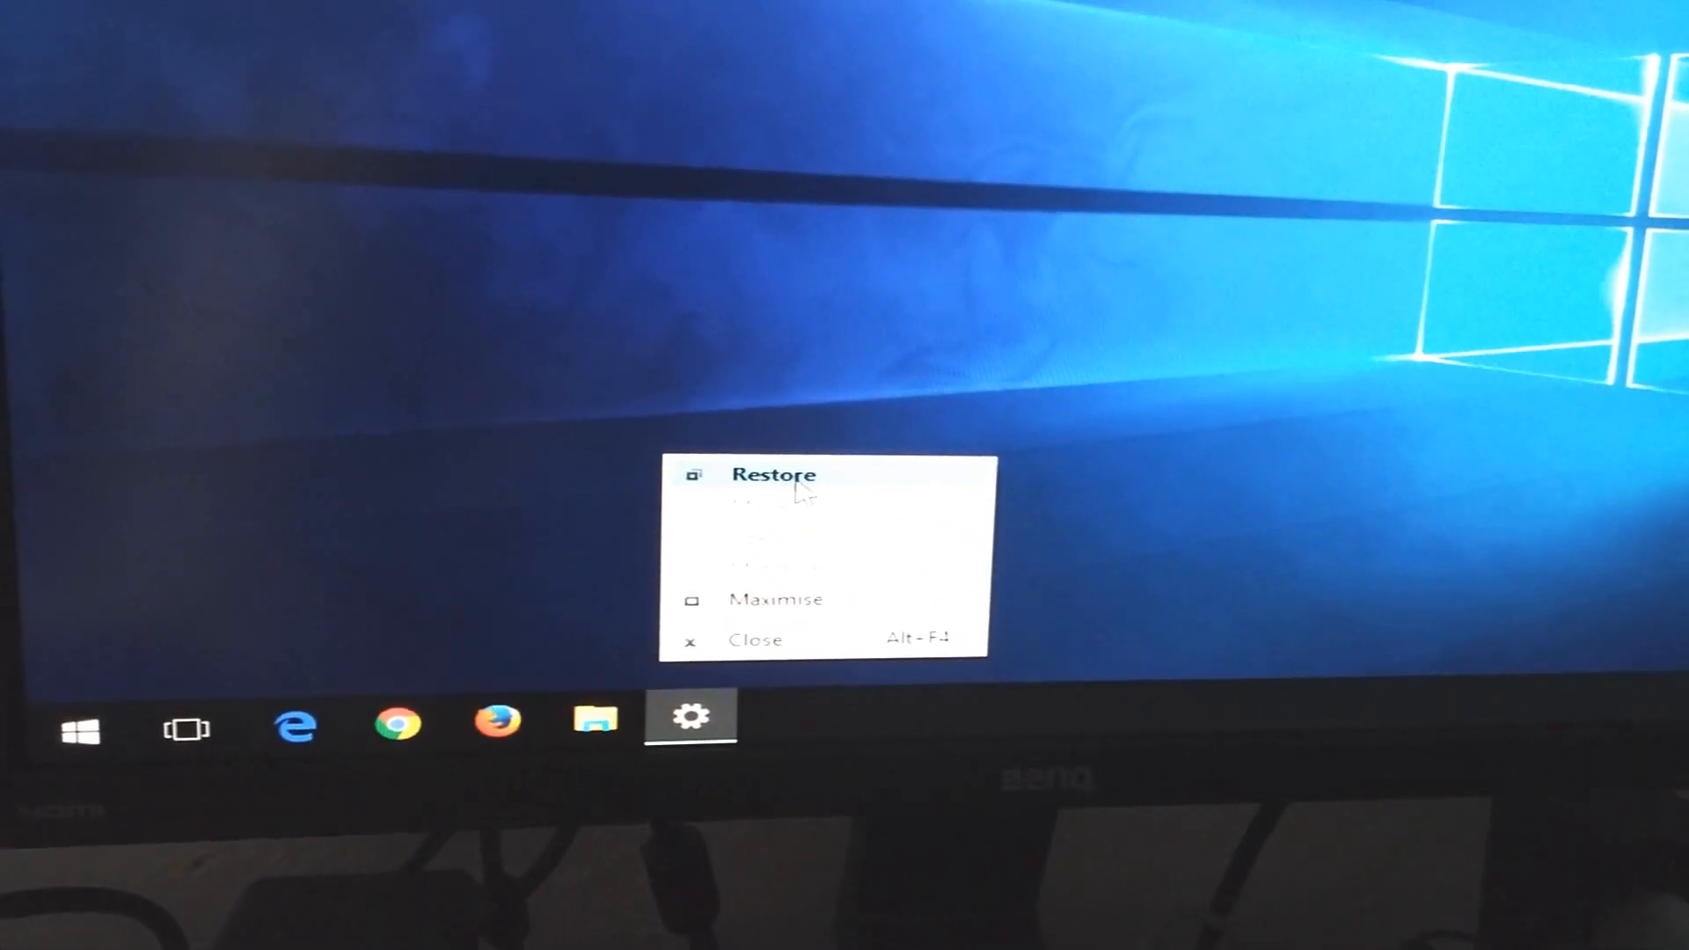
- Restore the off-screen Settings window onto this monitor, showing the Display page with displays 2 and 1
{"action": "left_click", "coordinate": [774, 475]}
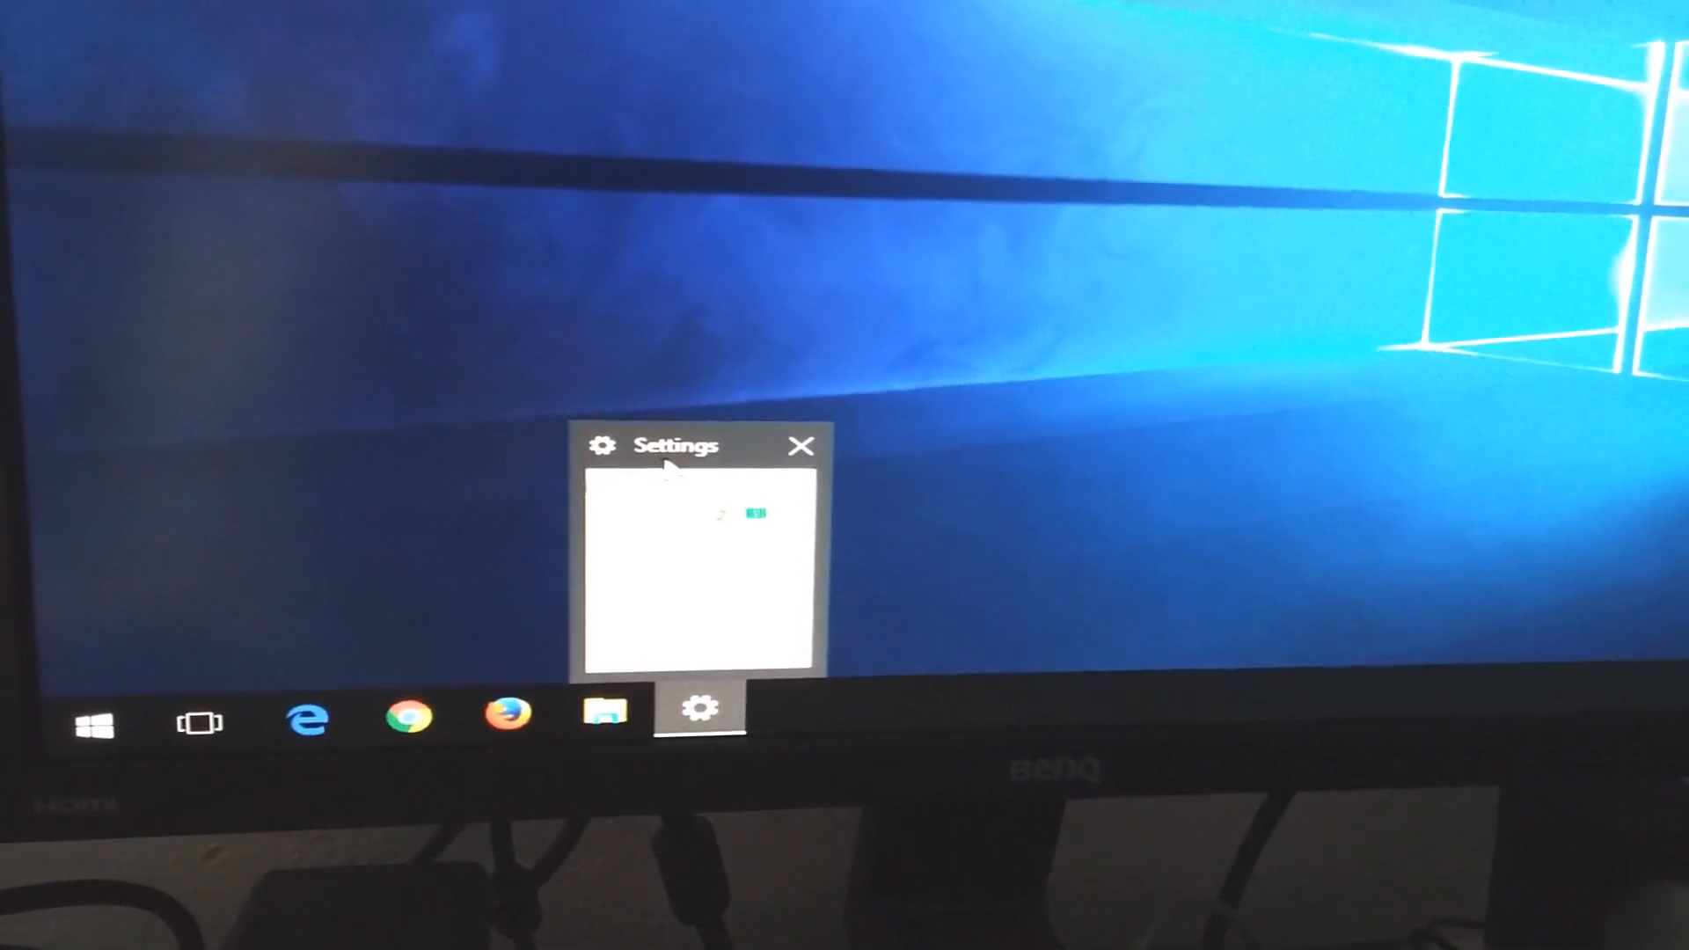
{"action": "right_click", "coordinate": [675, 445]}
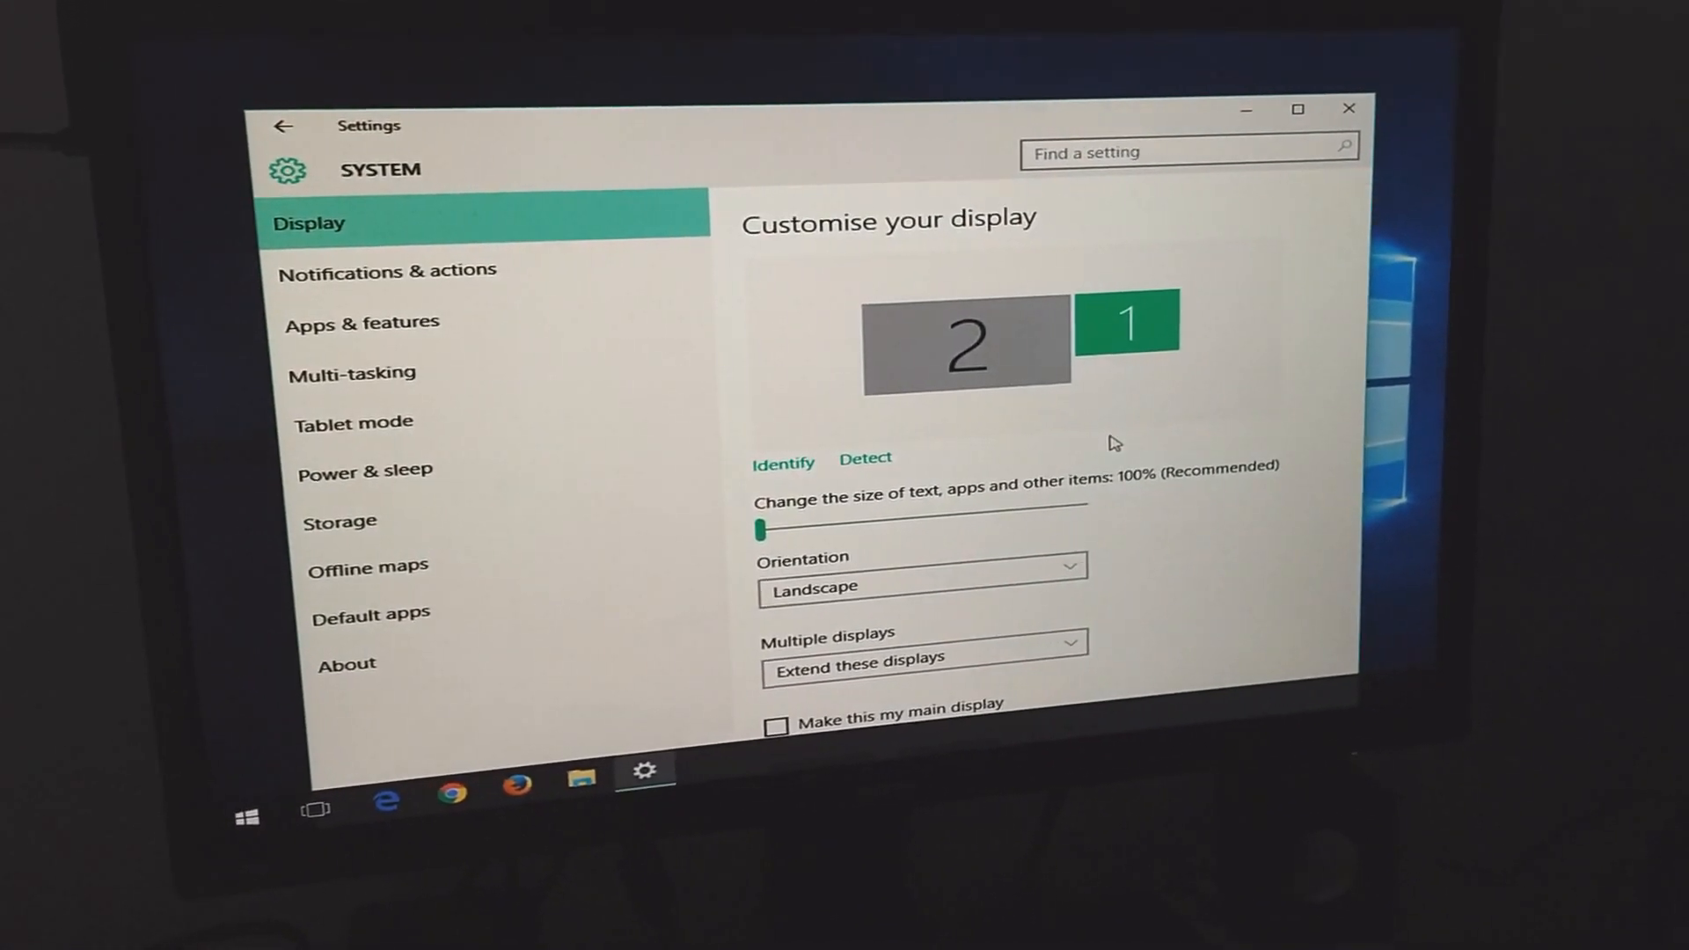
{"action": "left_click", "coordinate": [963, 343]}
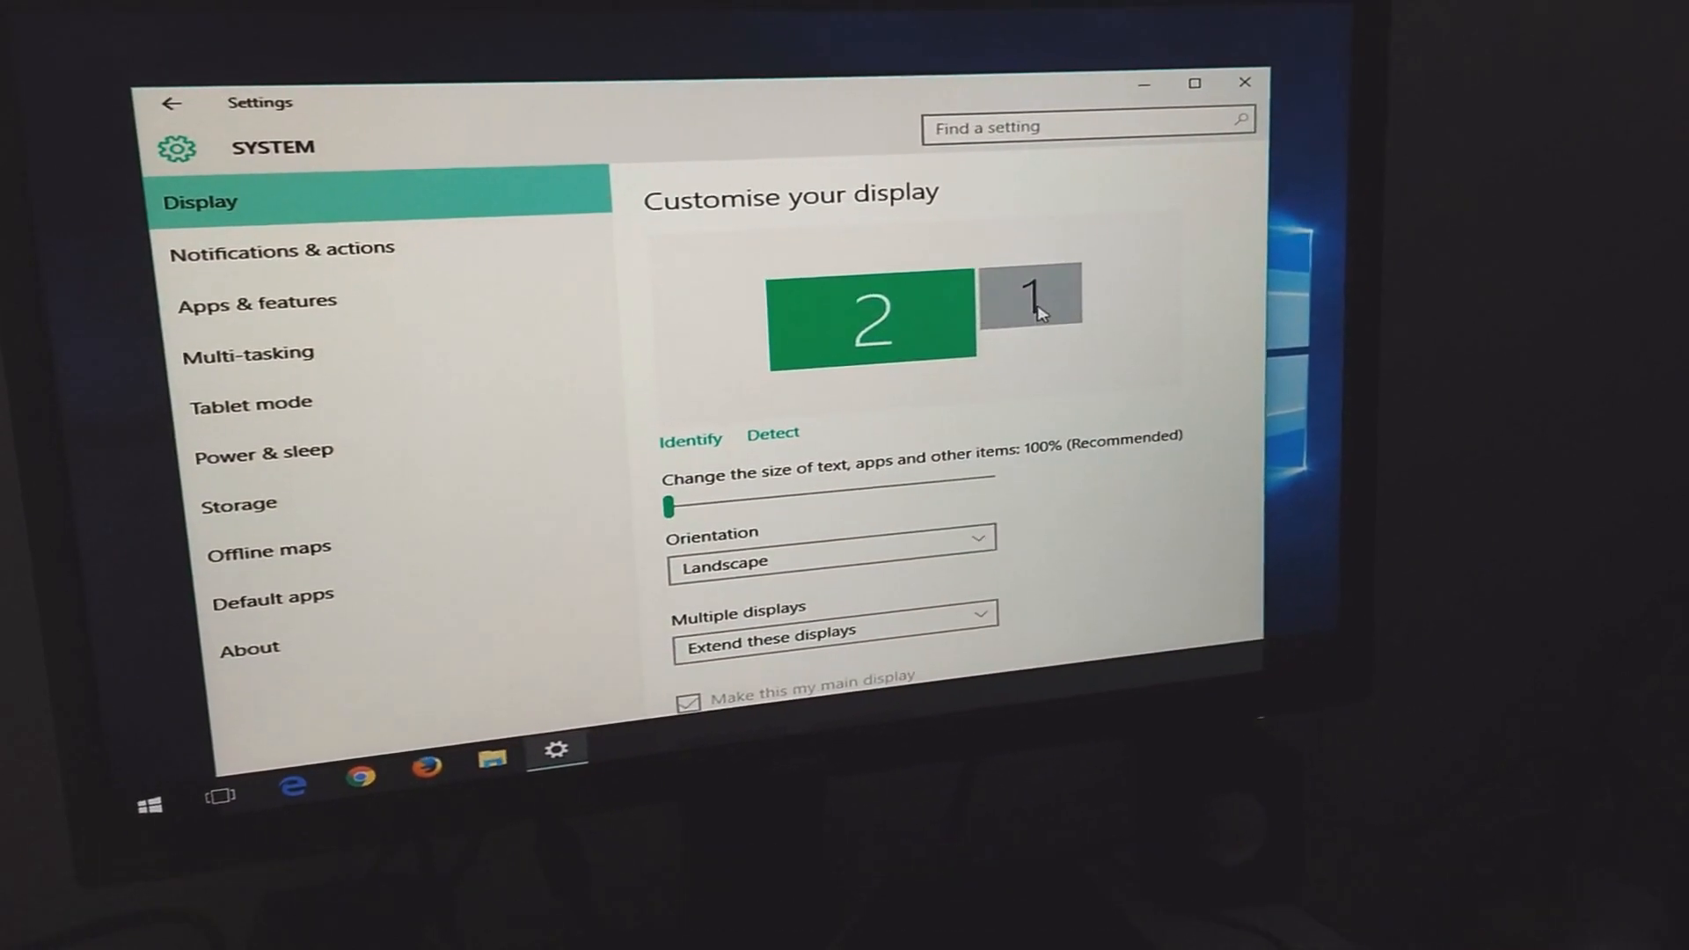
{"action": "left_click", "coordinate": [1029, 301]}
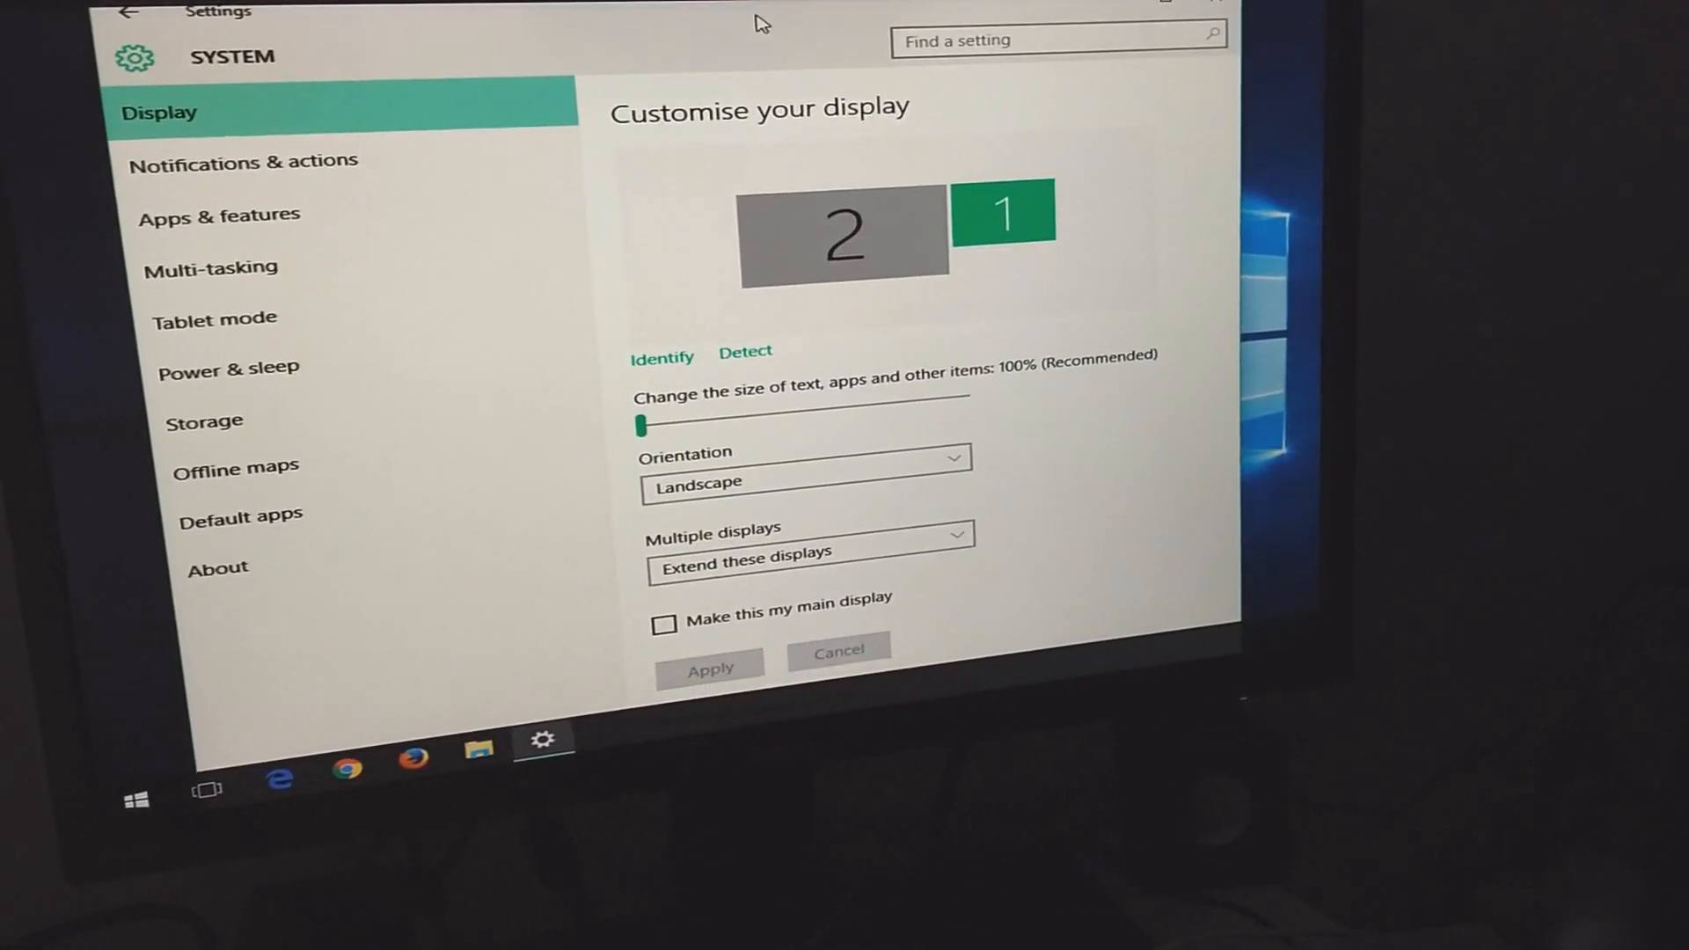
{"action": "scroll", "scroll_direction": "down", "scroll_amount": 3}
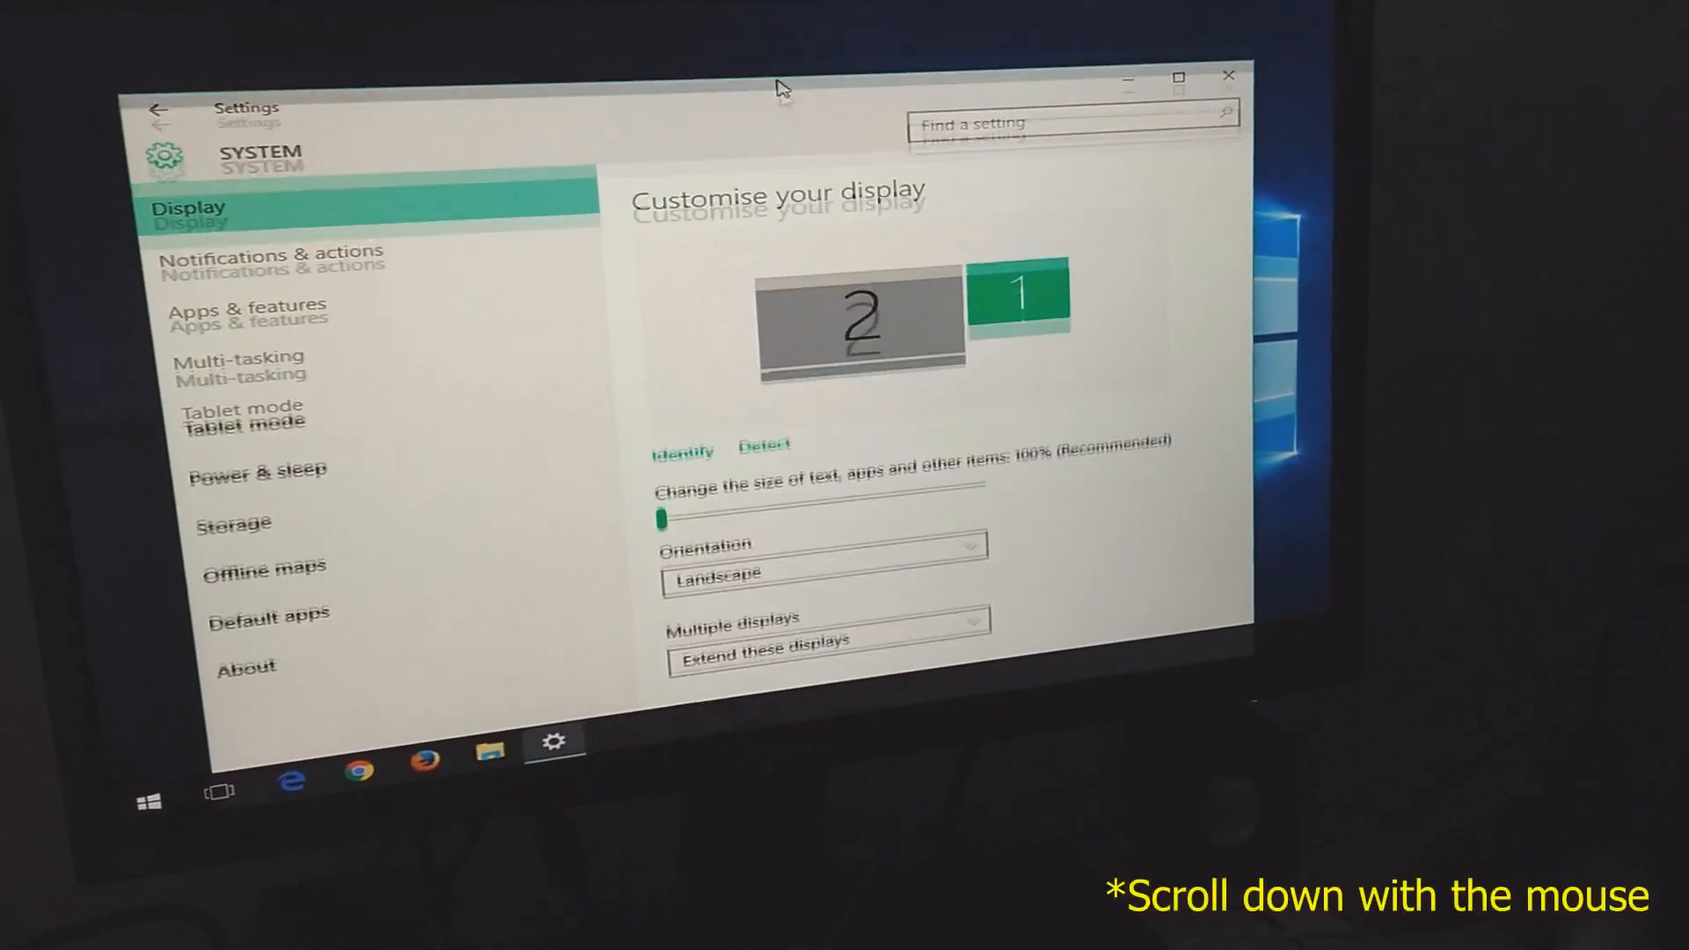
{"action": "scroll", "scroll_direction": "down", "scroll_amount": 3}
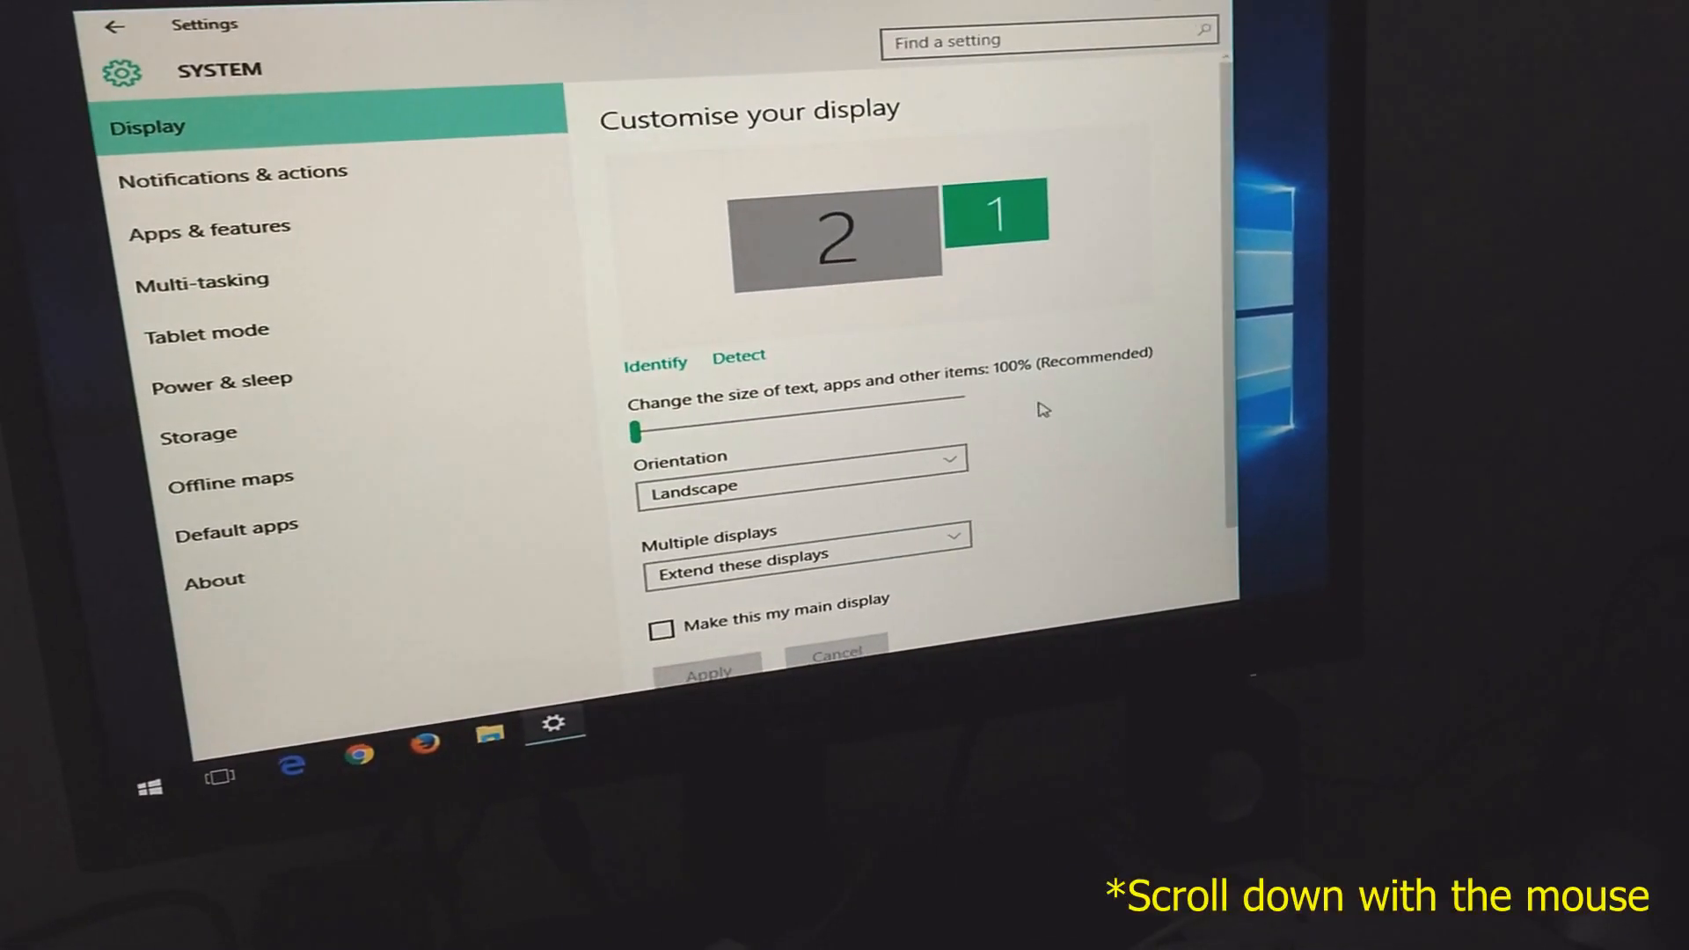
{"action": "scroll", "scroll_direction": "down", "scroll_amount": 3}
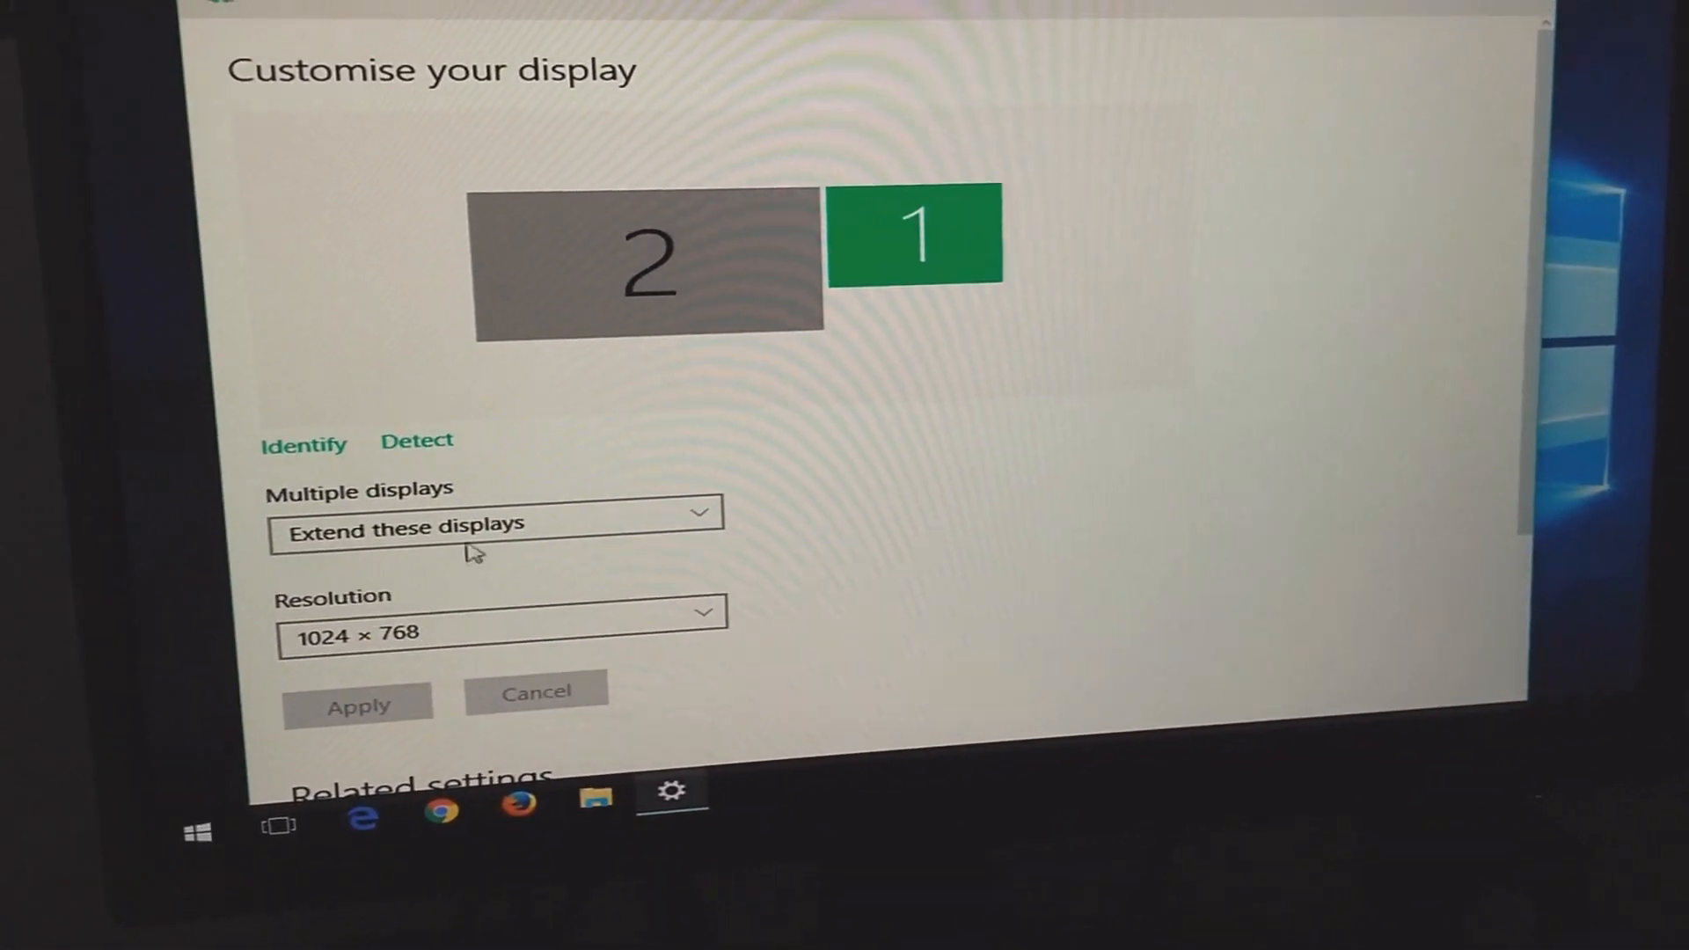
- Set Multiple displays to 'Show only on 1', apply it and keep the change
{"action": "left_click", "coordinate": [496, 514]}
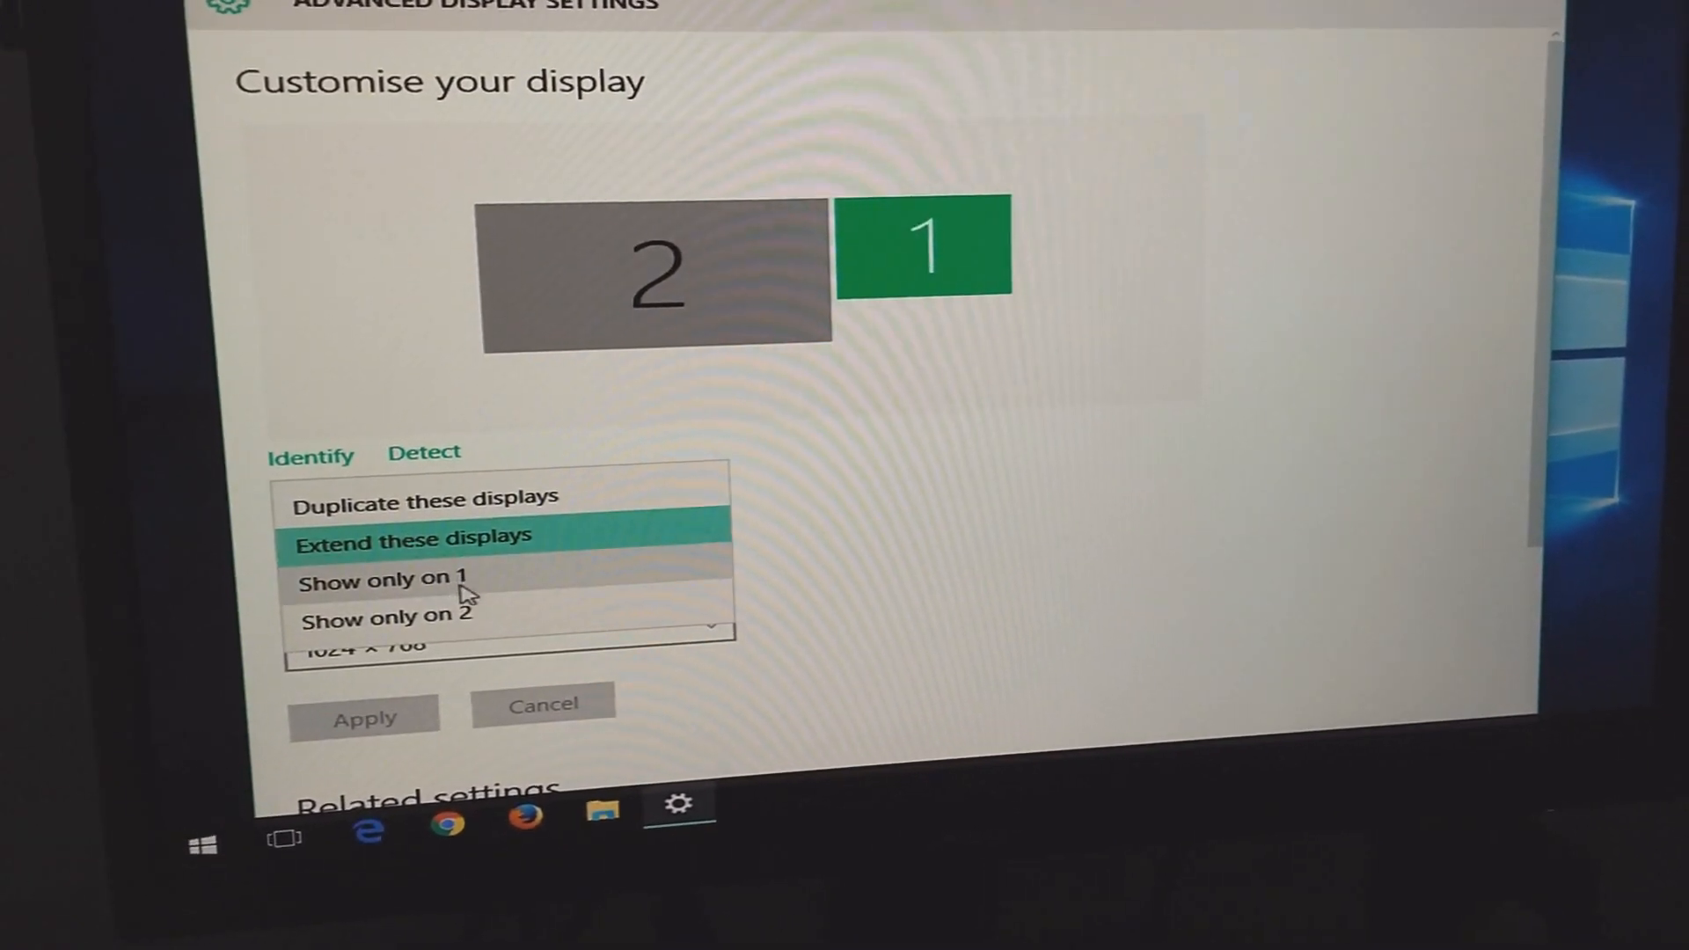
{"action": "left_click", "coordinate": [378, 579]}
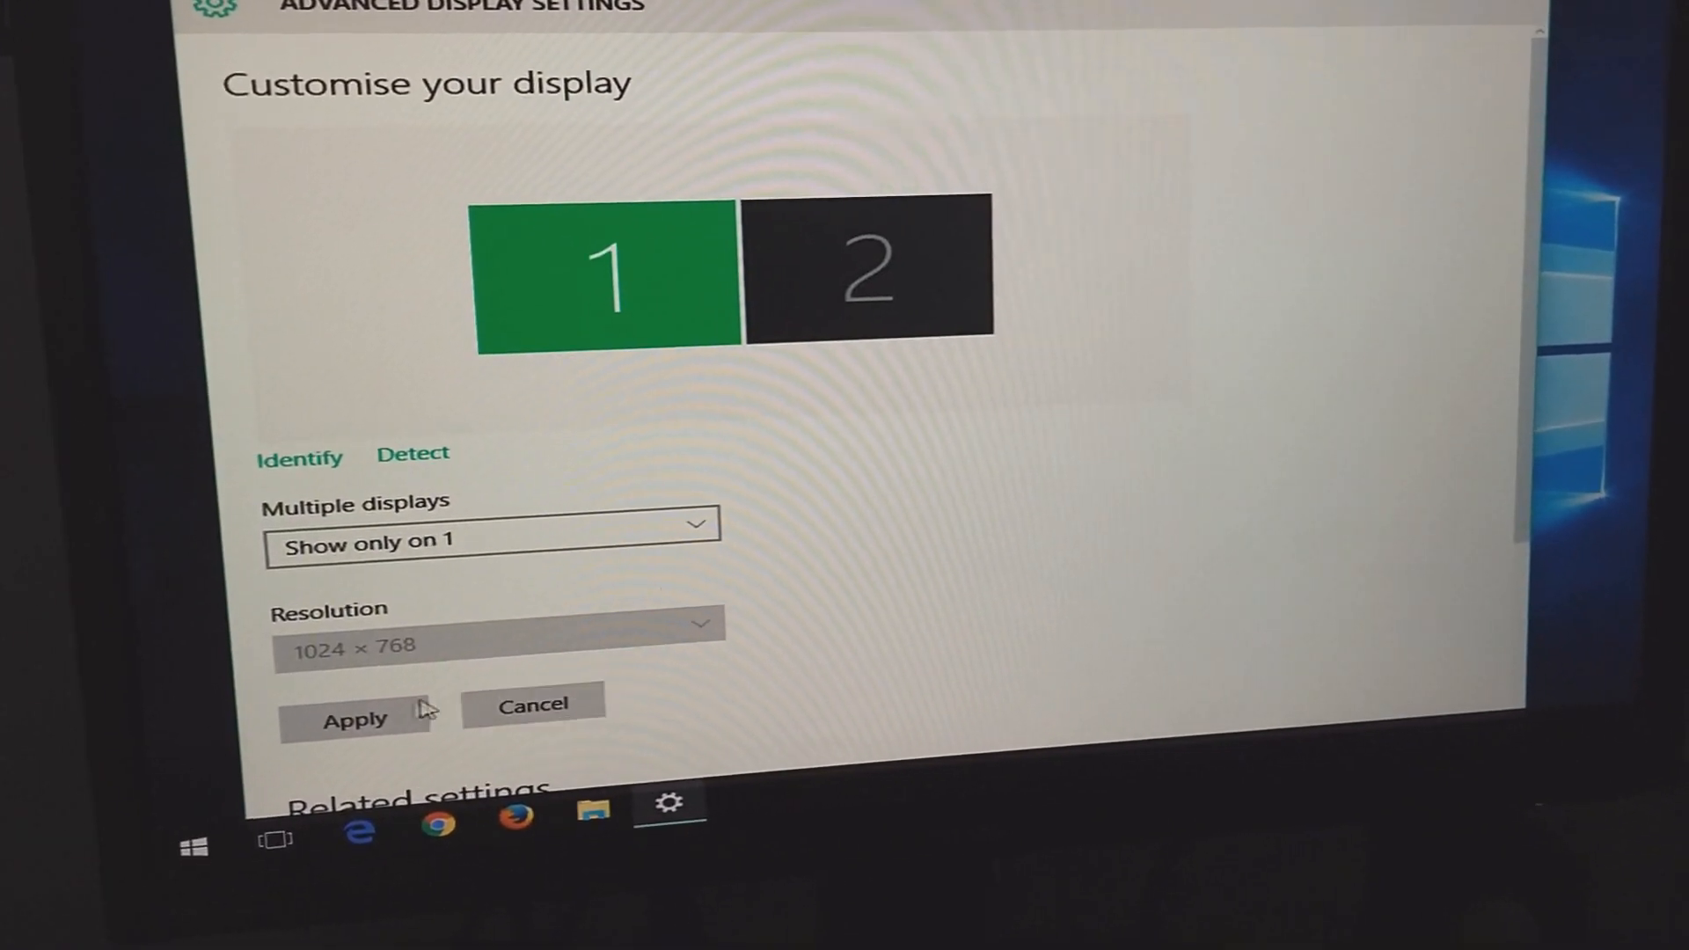
{"action": "left_click", "coordinate": [354, 719]}
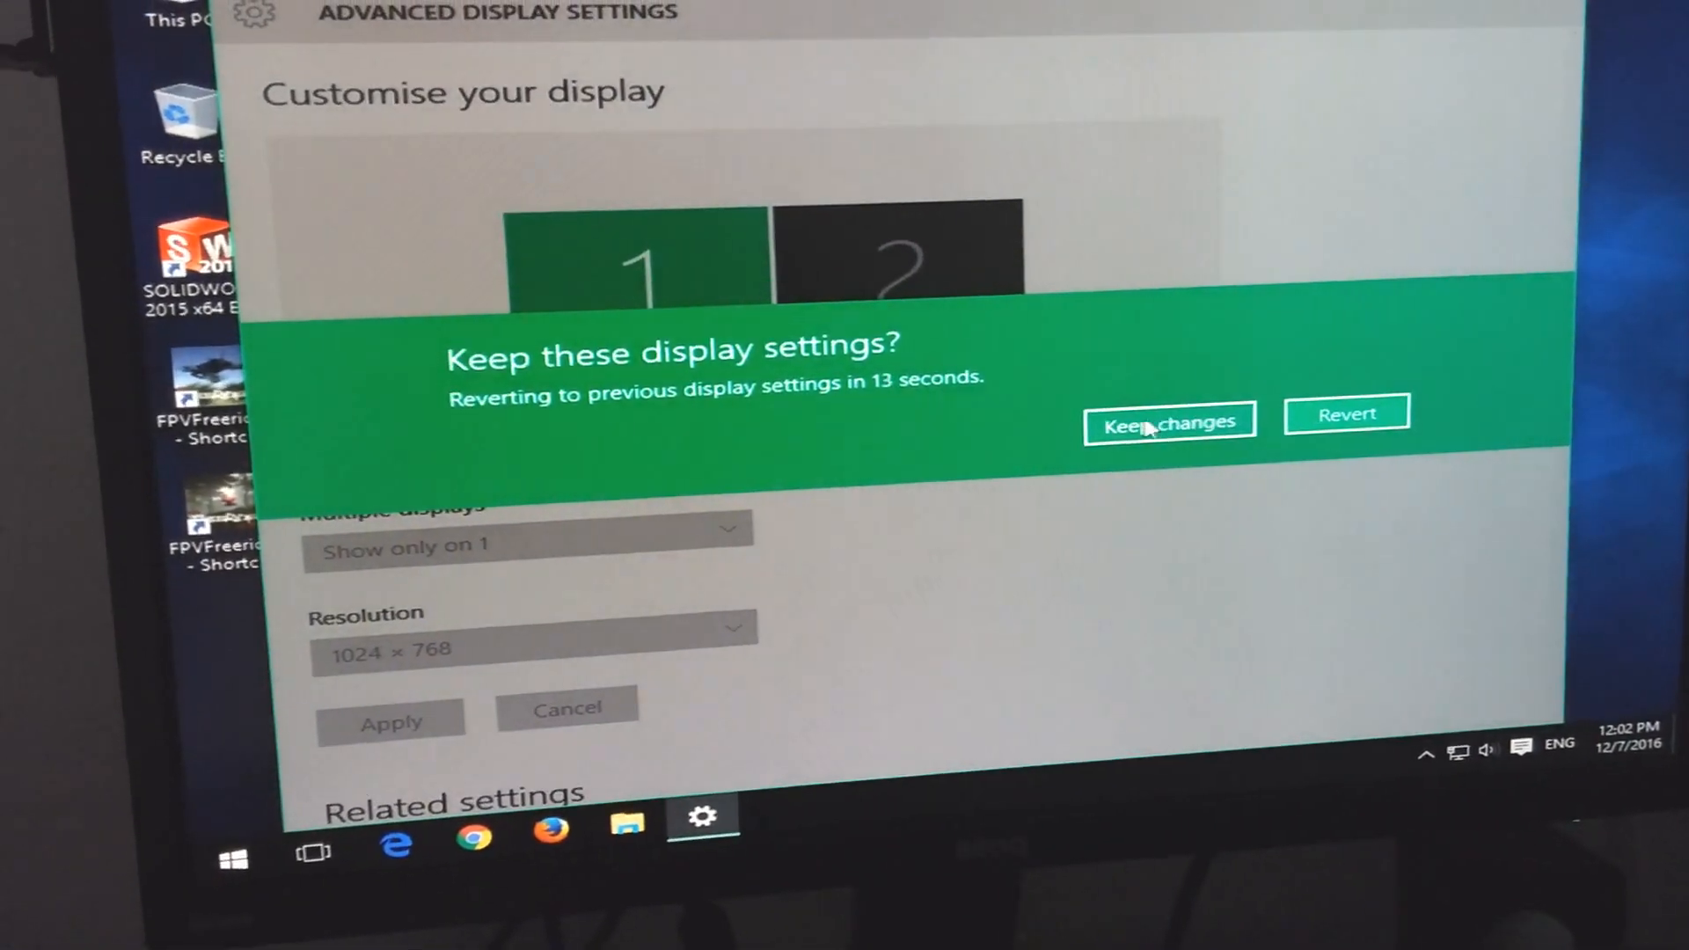
{"action": "left_click", "coordinate": [1168, 418]}
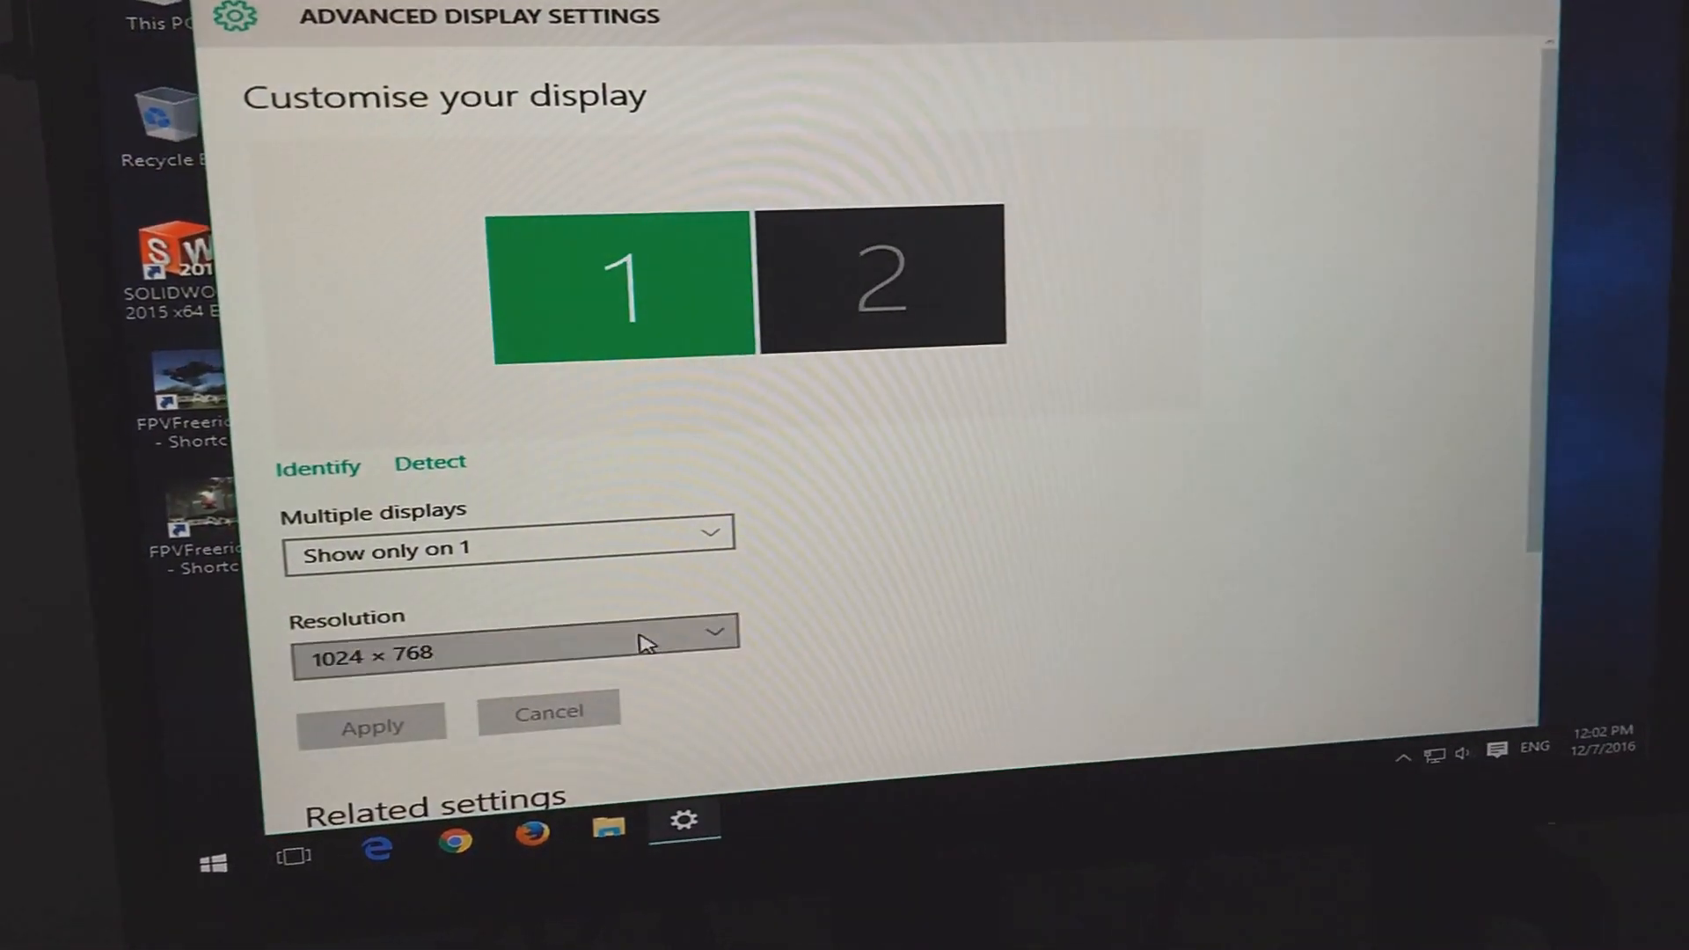
- Raise the resolution to 1600 × 1200 and keep it, then choose 2048 × 1536
{"action": "left_click", "coordinate": [716, 632]}
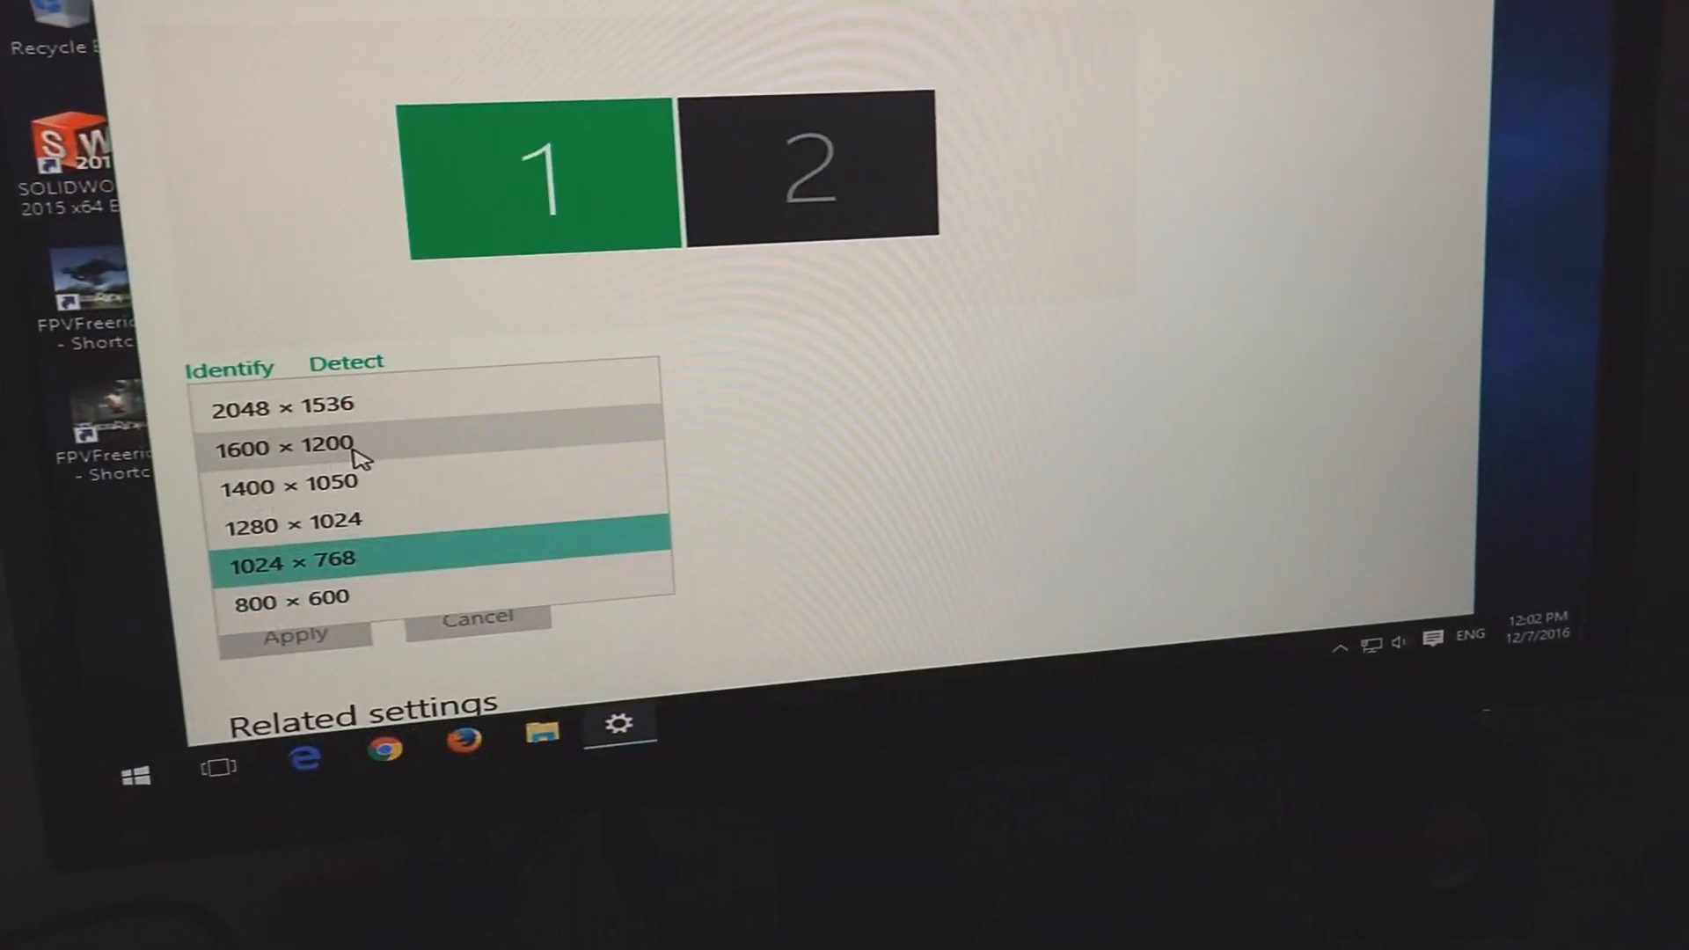
{"action": "left_click", "coordinate": [290, 445]}
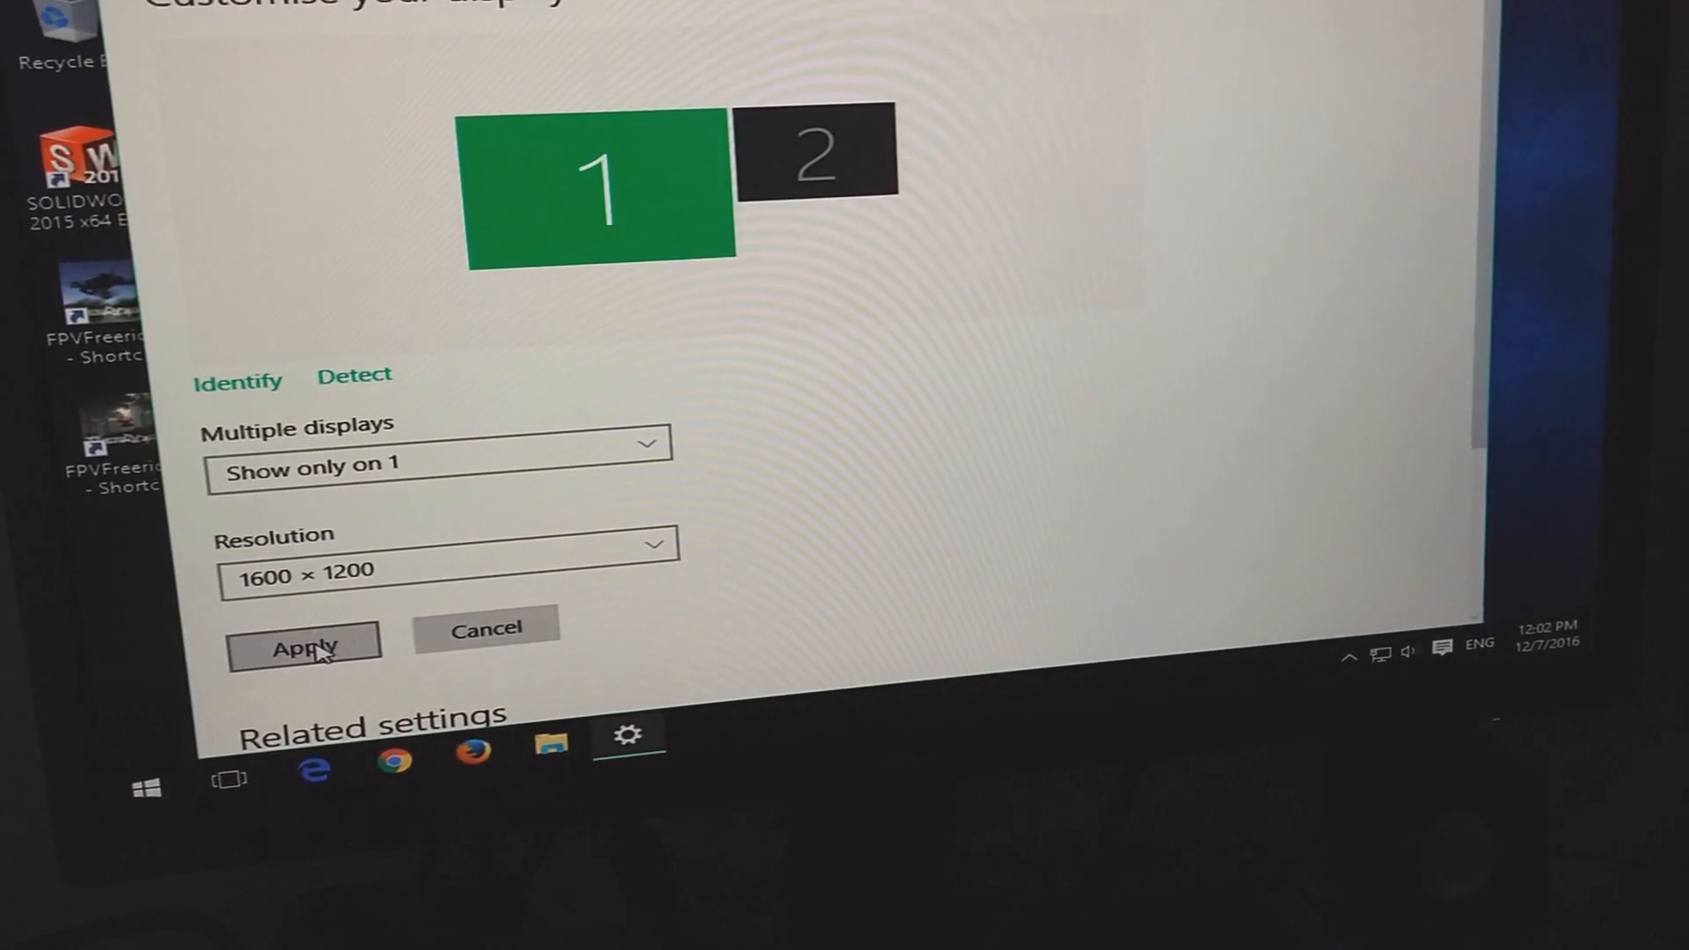
{"action": "left_click", "coordinate": [305, 646]}
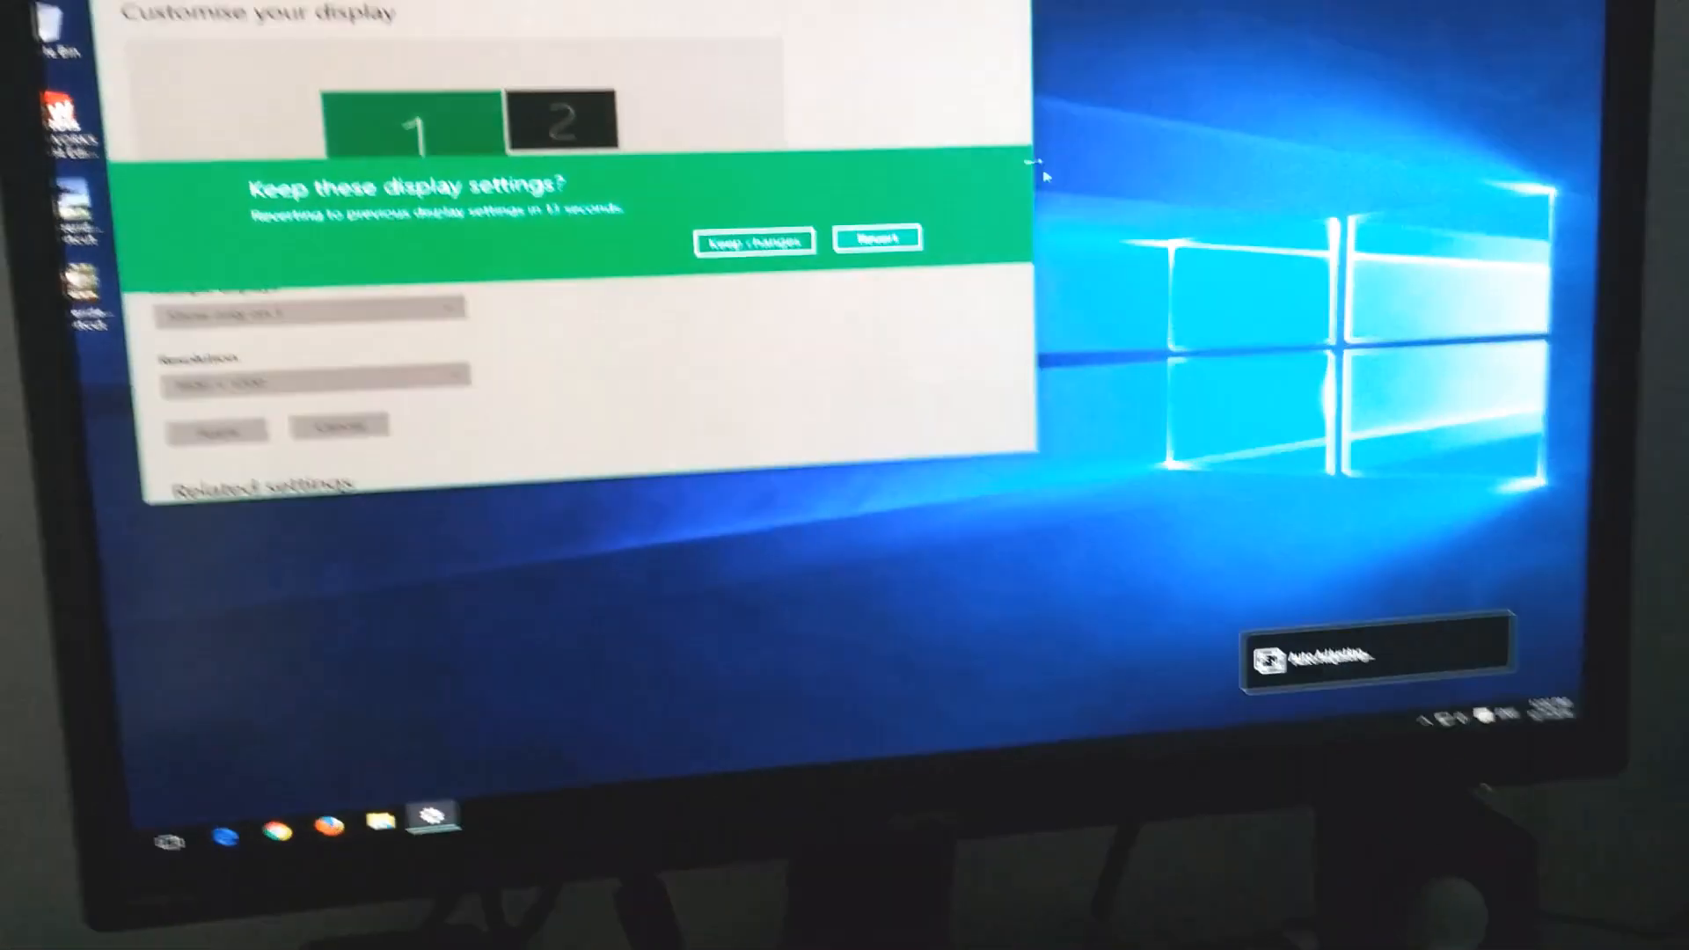
{"action": "left_click", "coordinate": [751, 239]}
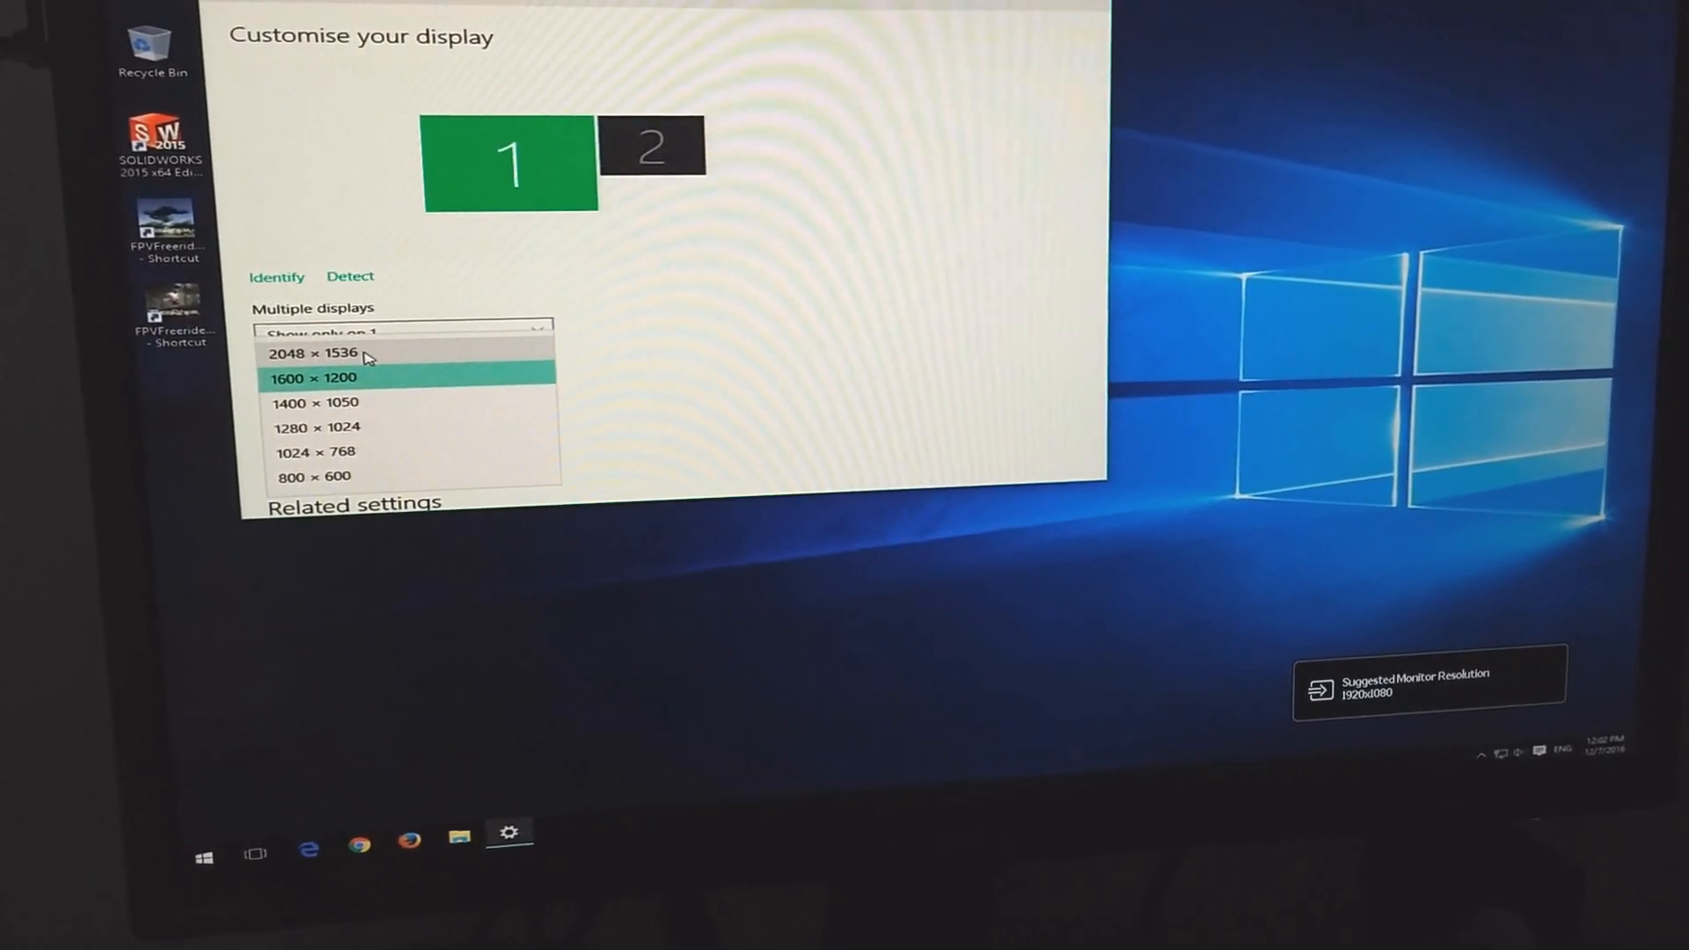
{"action": "left_click", "coordinate": [324, 352]}
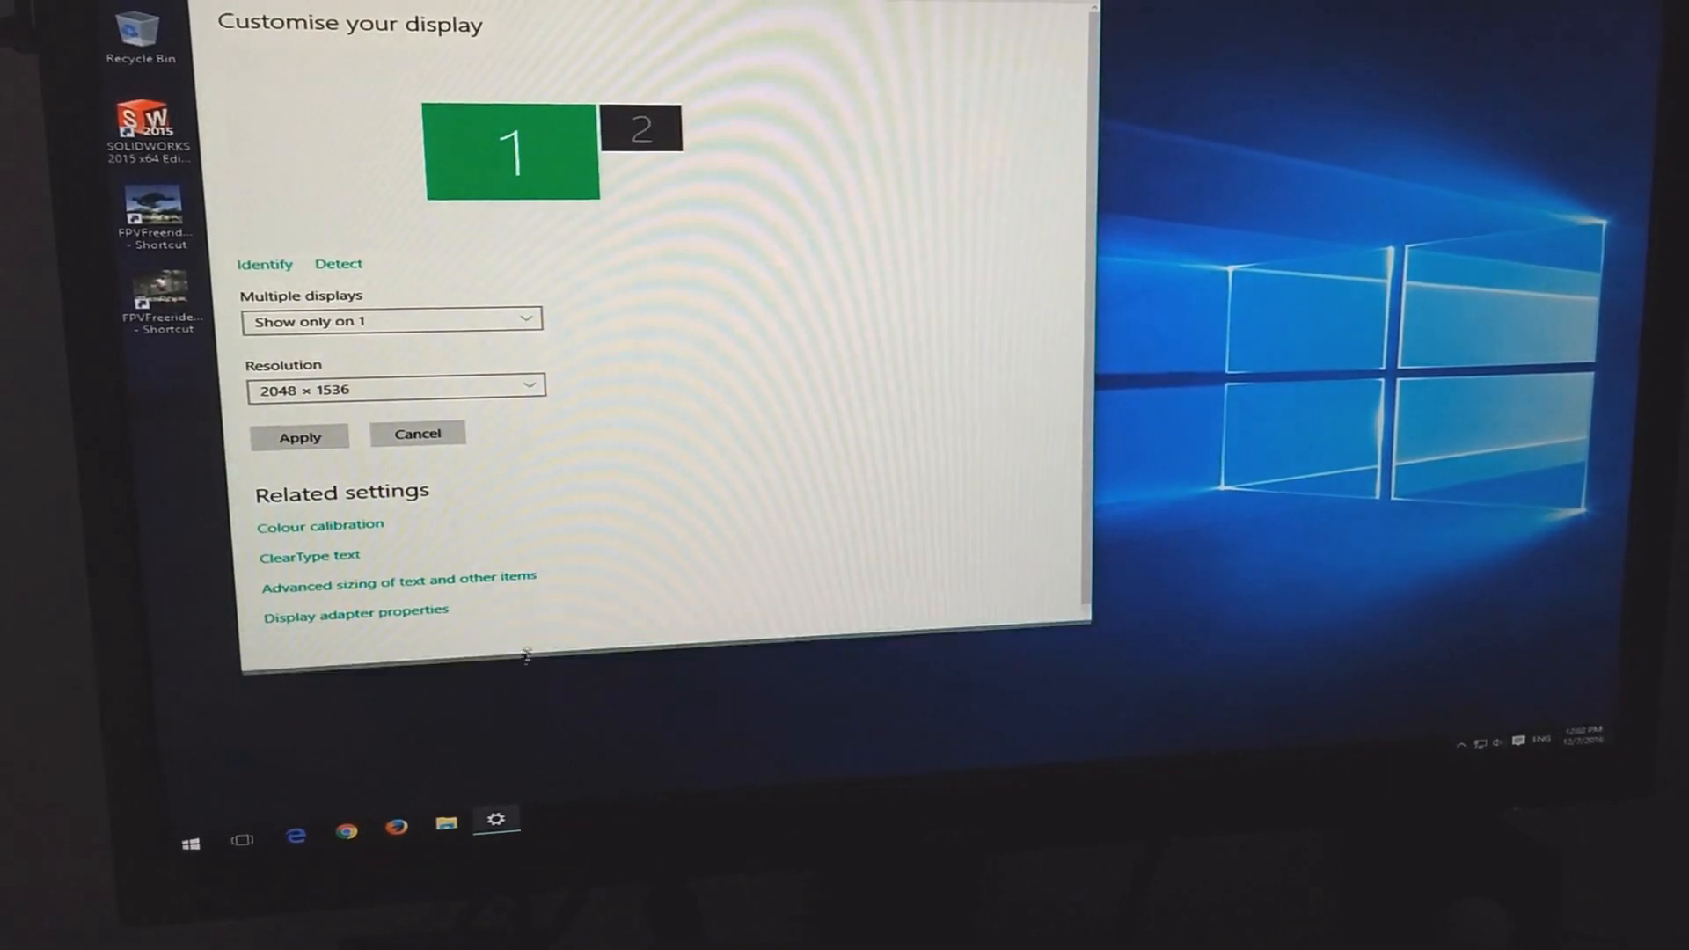
- Apply the 2048 × 1536 resolution, sending the monitor 'Out of Range!'
{"action": "left_click", "coordinate": [299, 436]}
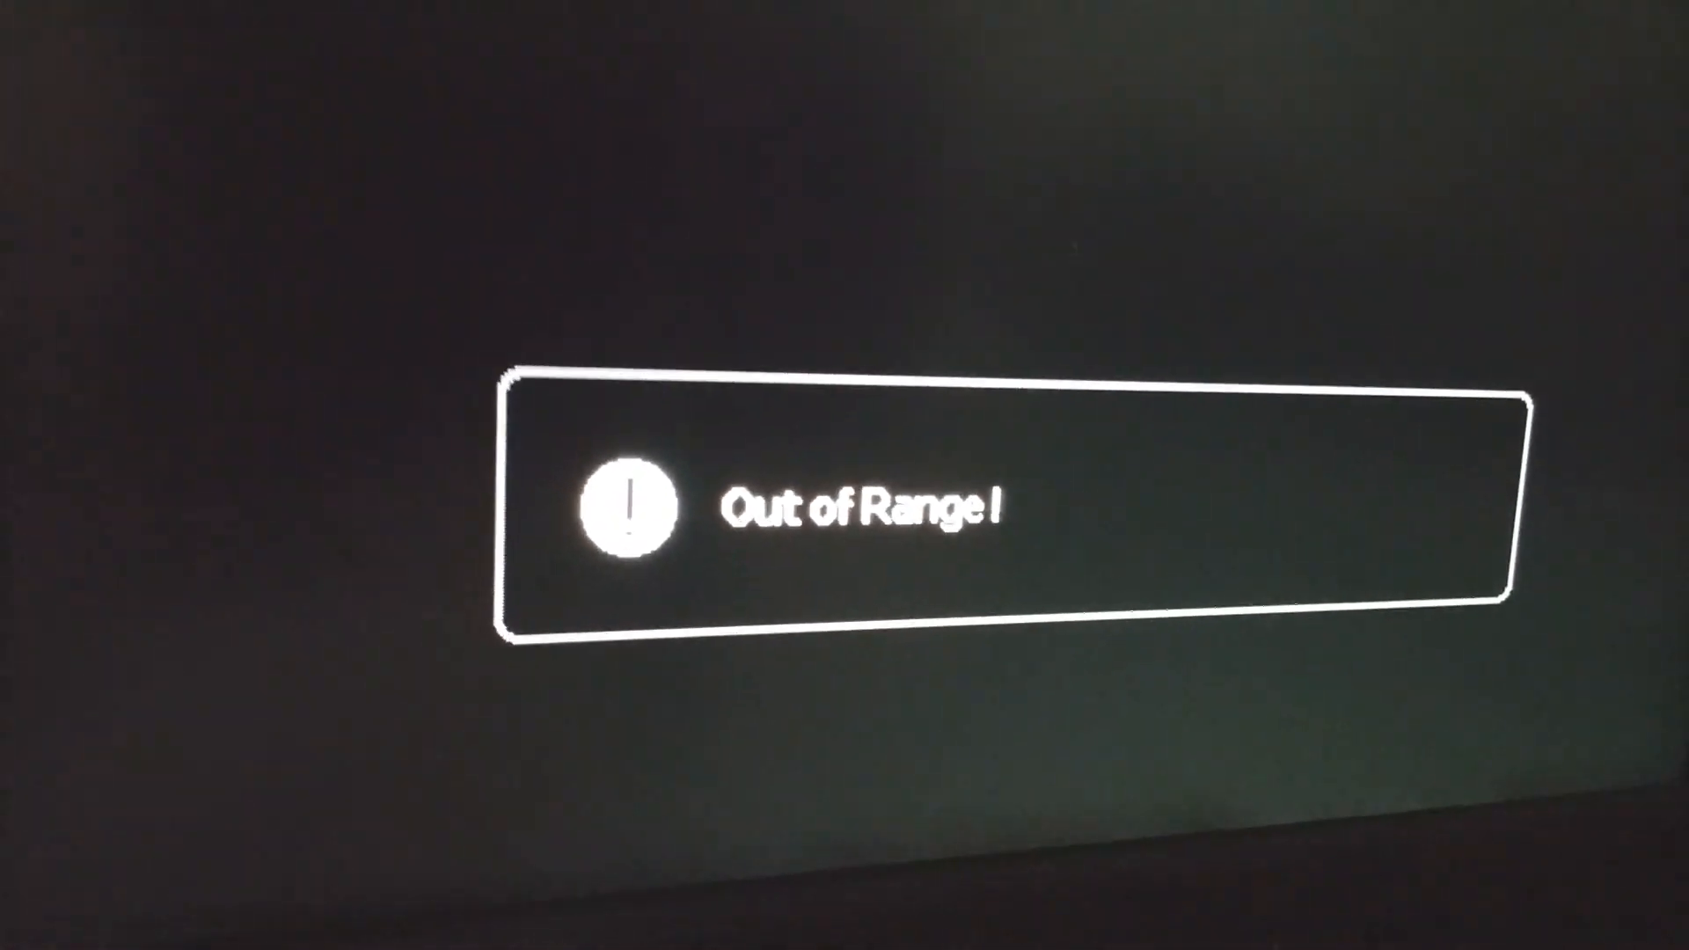